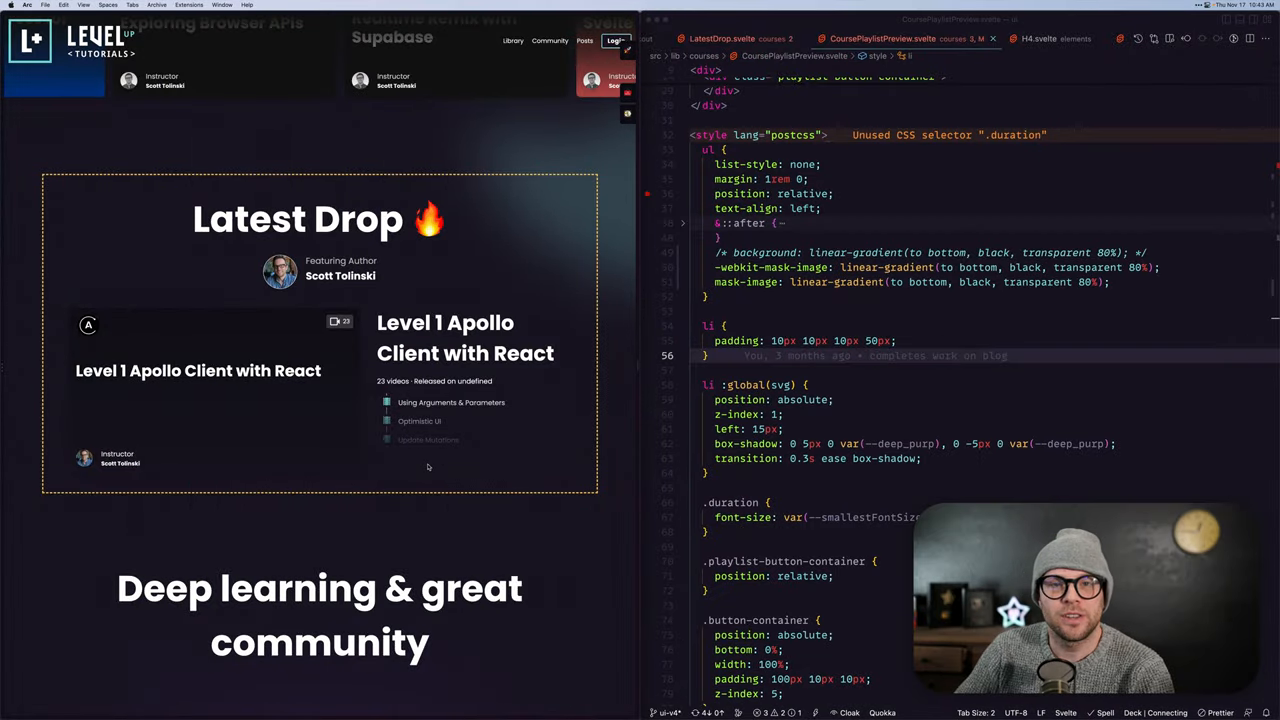
mouse_move(444, 460)
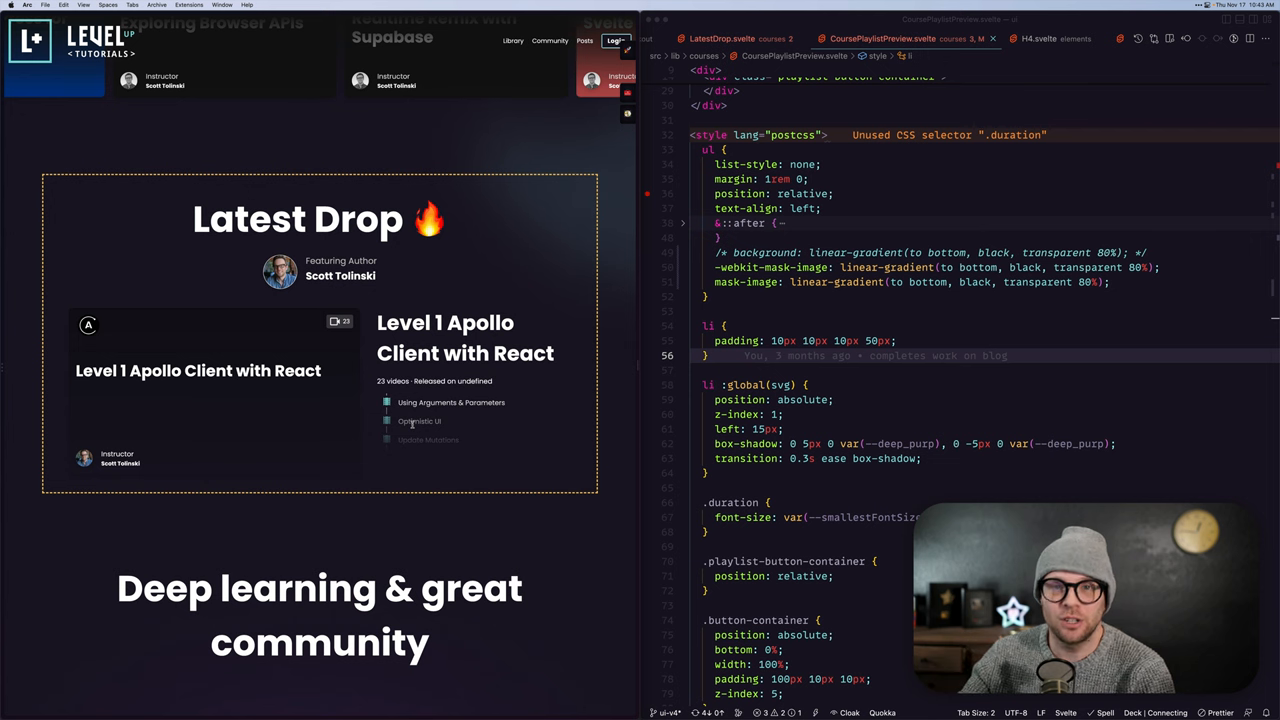
Comment out both mask-image lines and enable the bottom-to-transparent background linear-gradient in ul::after.
scroll(down, 3)
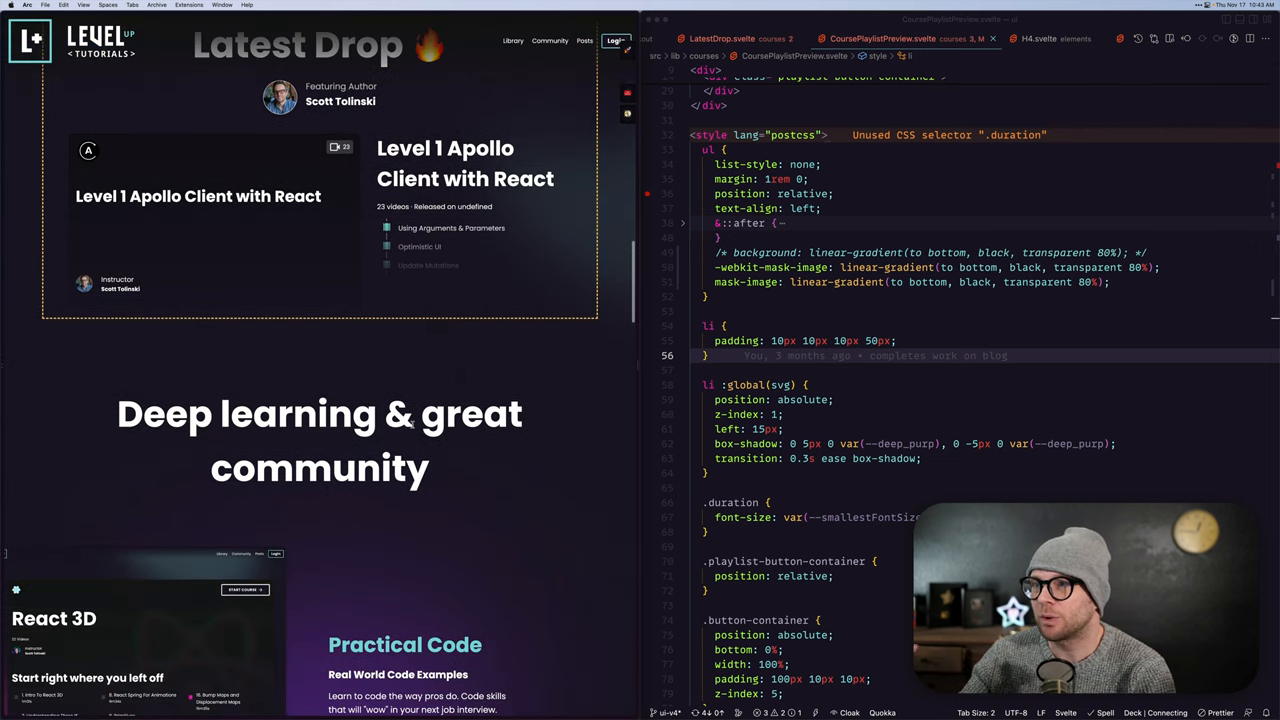
scroll(down, 3)
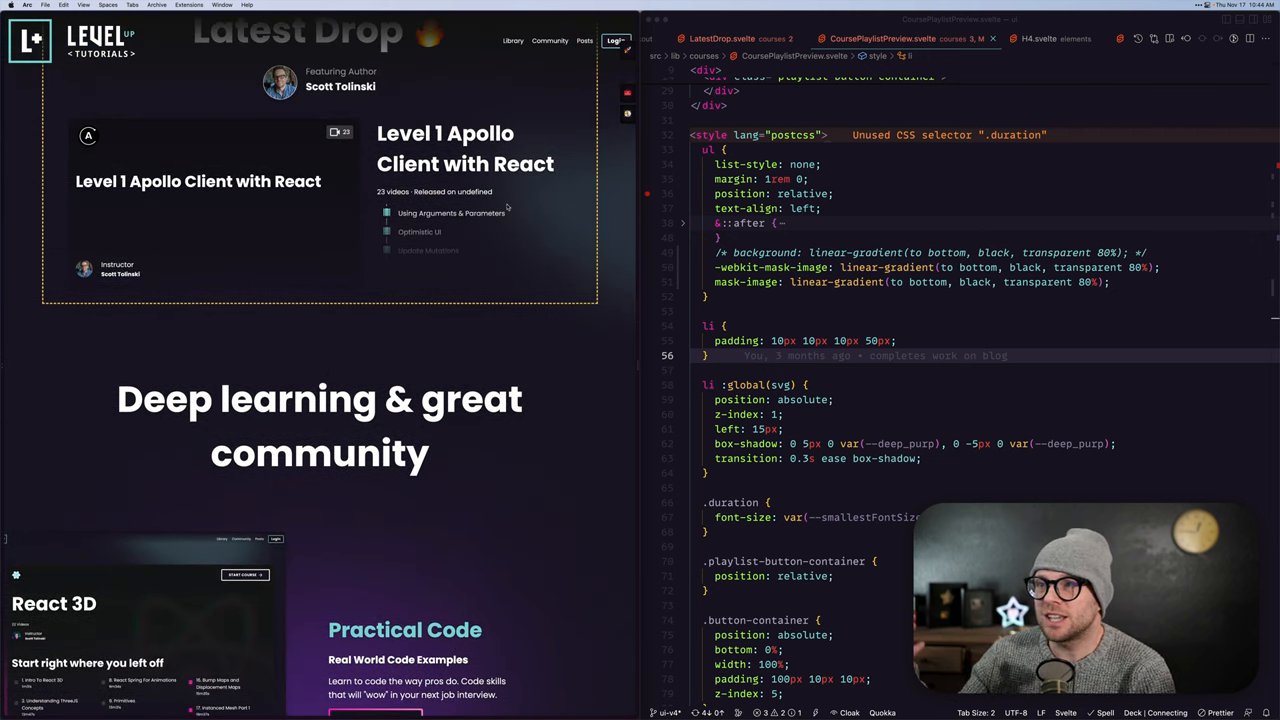
scroll(down, 3)
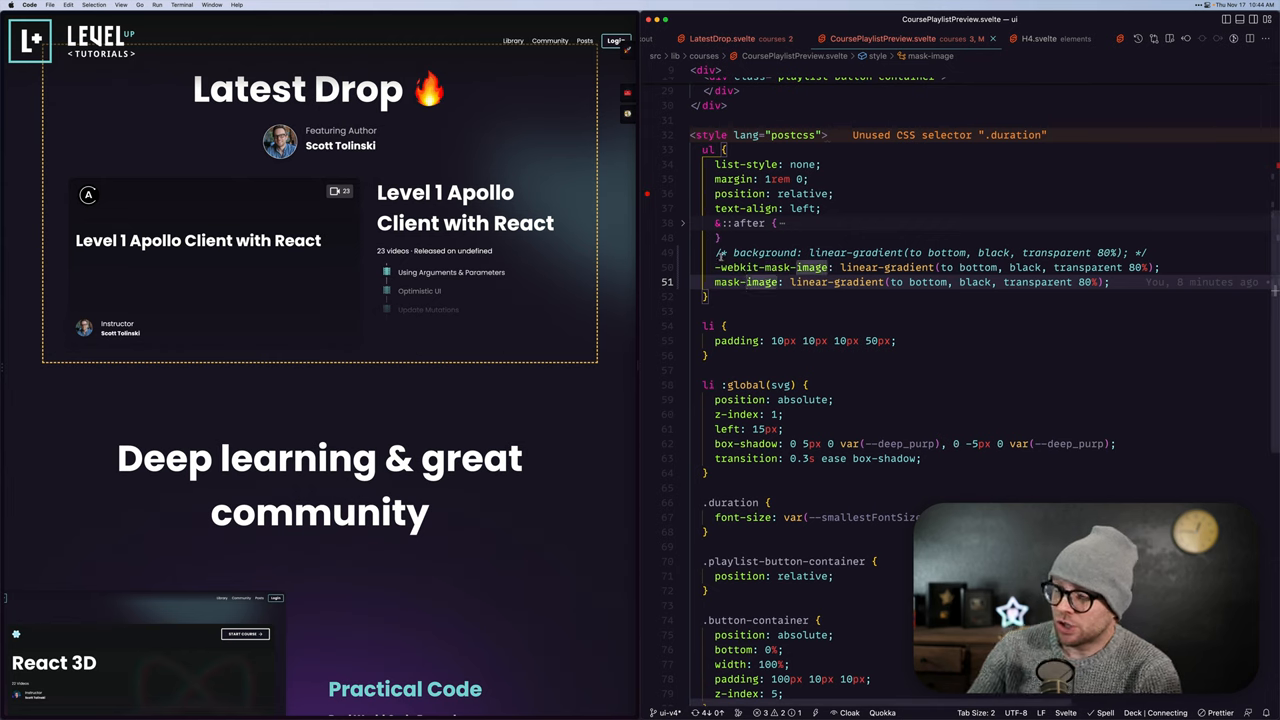
click(728, 282)
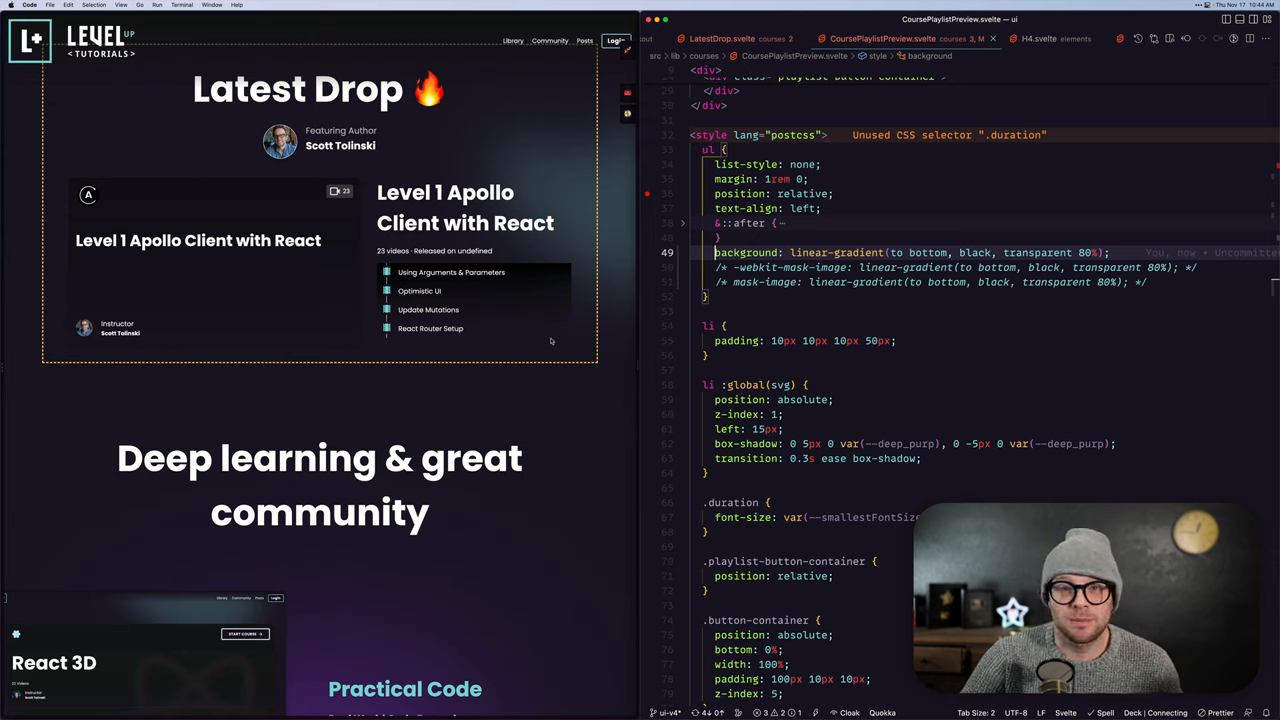
mouse_move(500, 308)
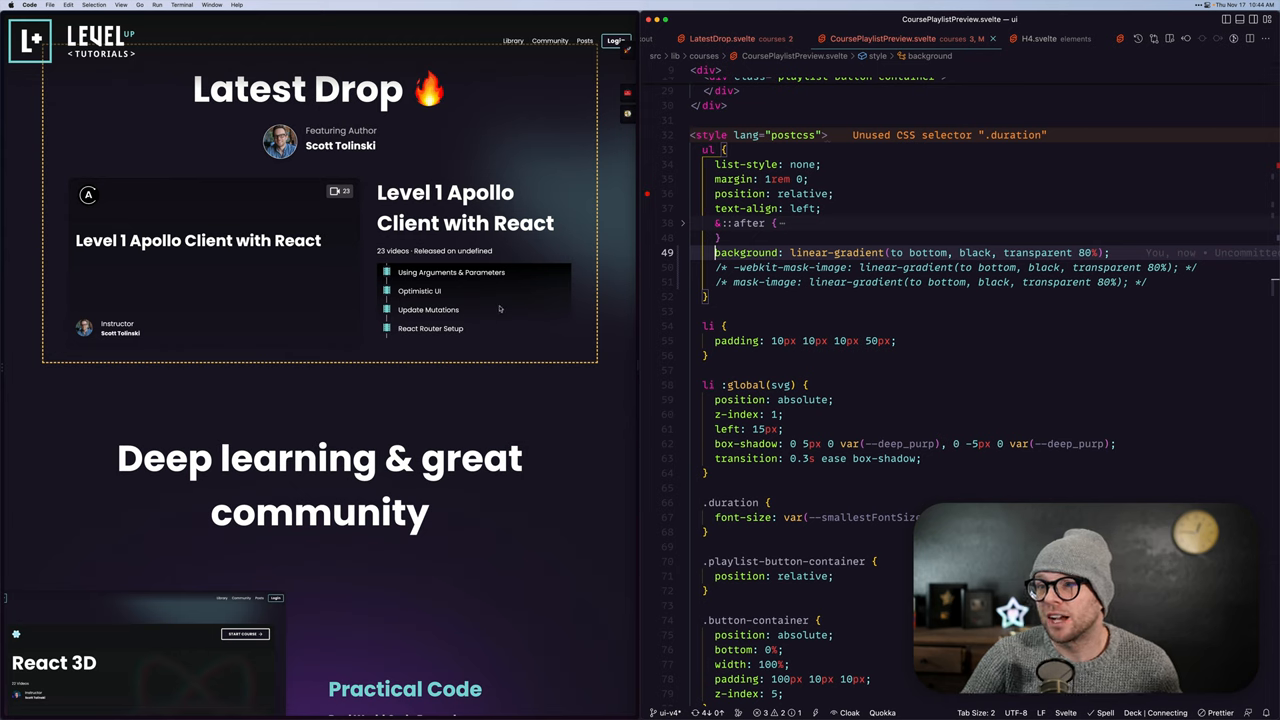